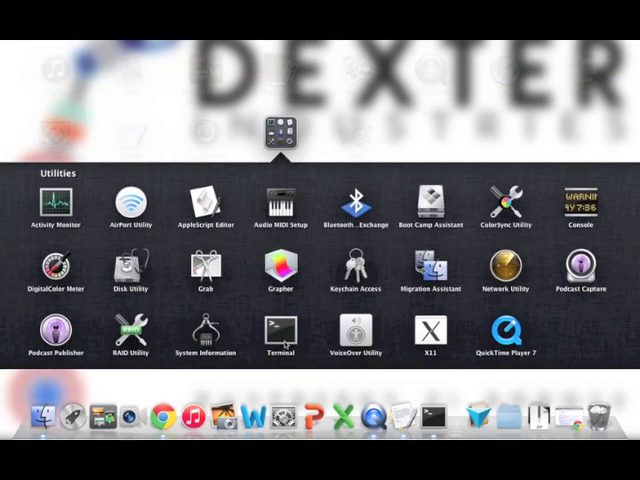
Launch Terminal from Launchpad's Utilities folder
click(280, 330)
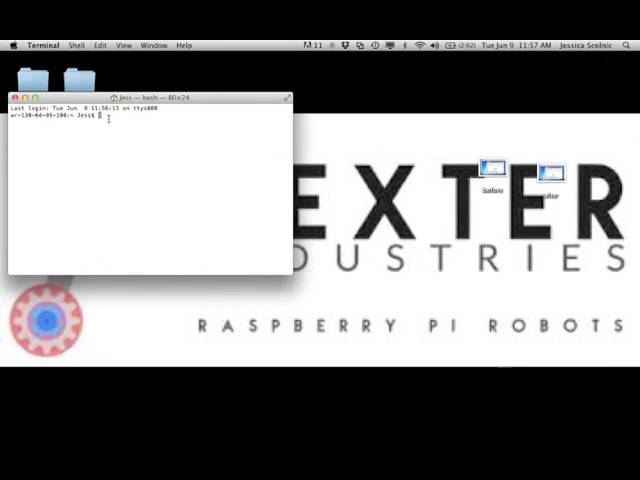
text(ssh)
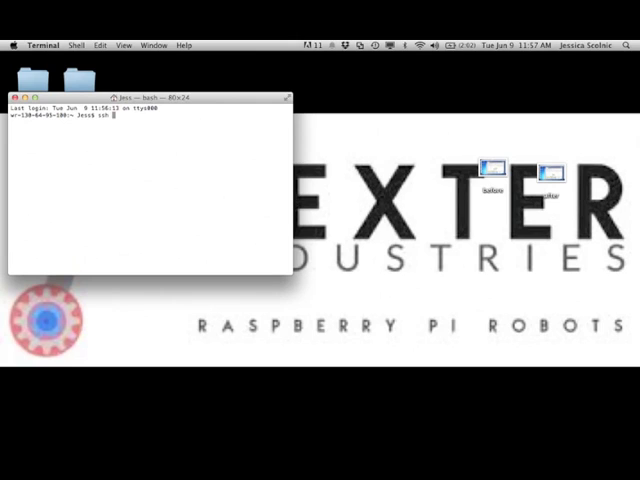
text(pi@)
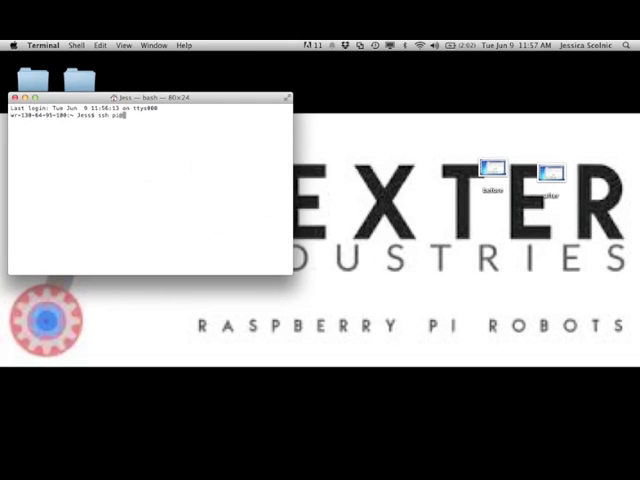
text(raspberry)
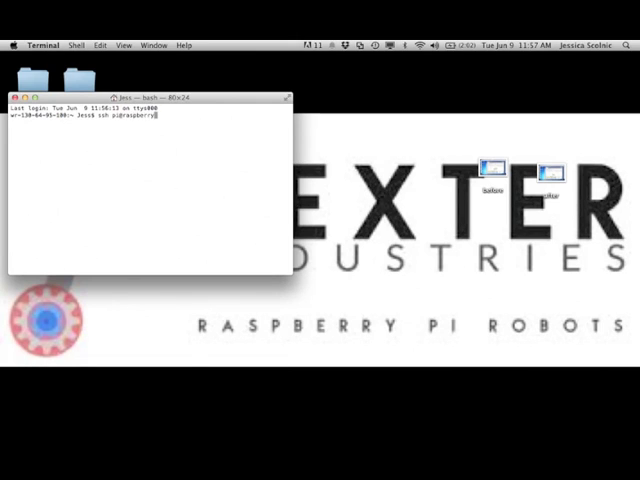
text(pi.local)
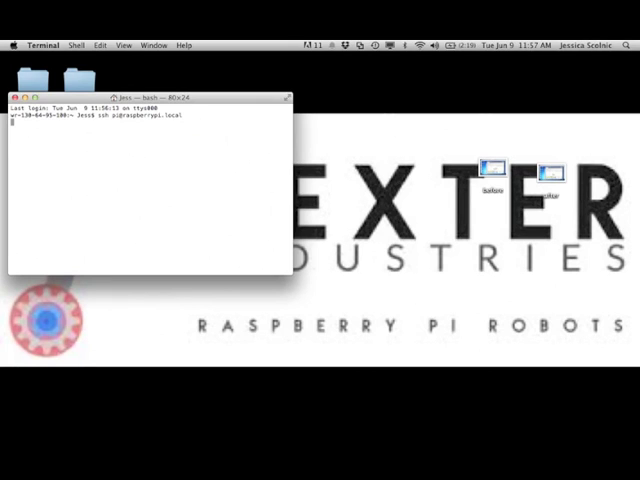
Run the SSH connection, authenticate, and list files with ls at the Pi's prompt
key(Return)
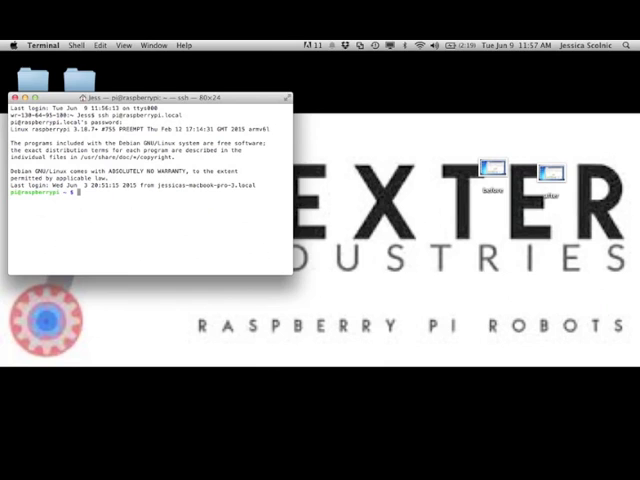
text(ls)
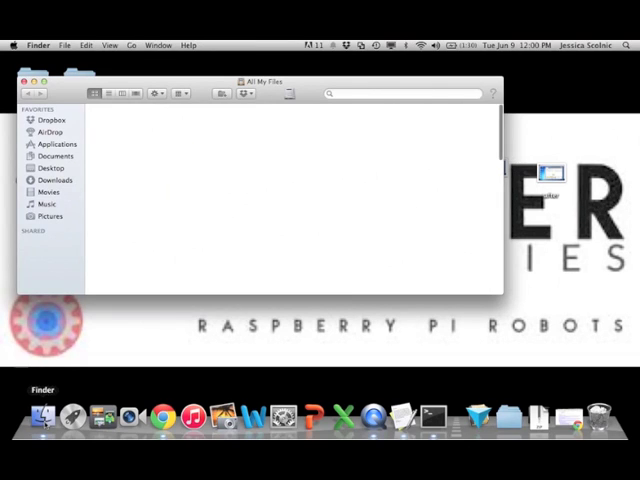
Launch VNC Viewer from the RealVNC folder in Finder's Applications
click(56, 144)
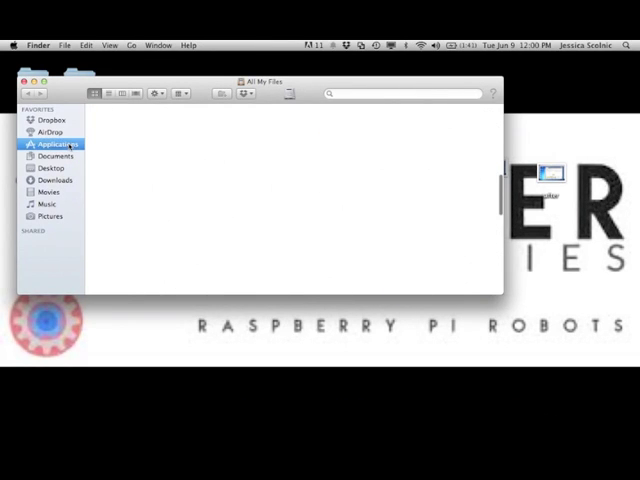
click(58, 144)
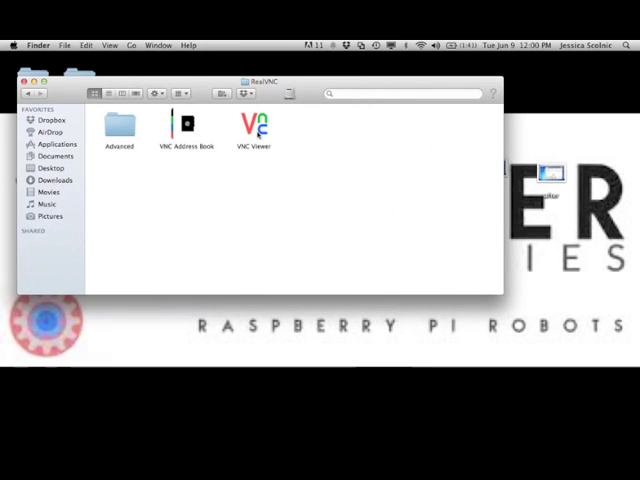
click(252, 124)
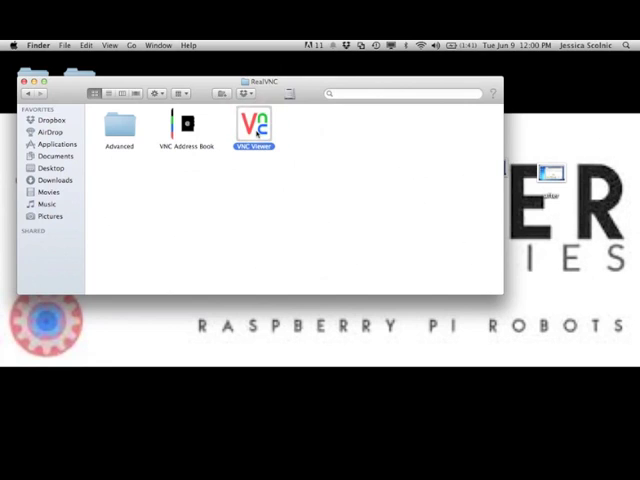
double_click(252, 128)
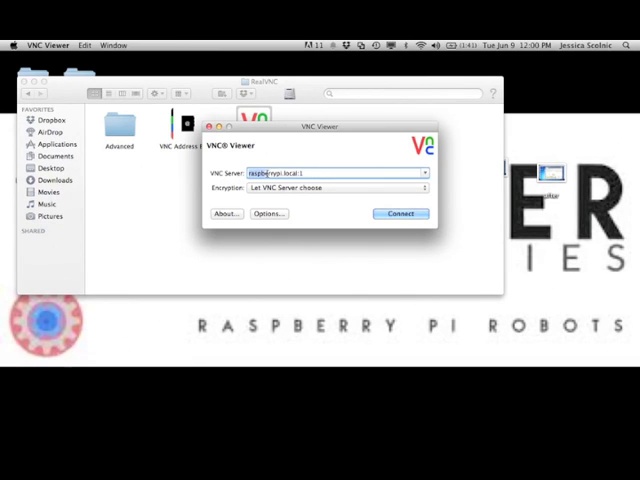
Connect VNC Viewer to raspberrypi.local:1 with the password to show the Pi desktop
click(316, 172)
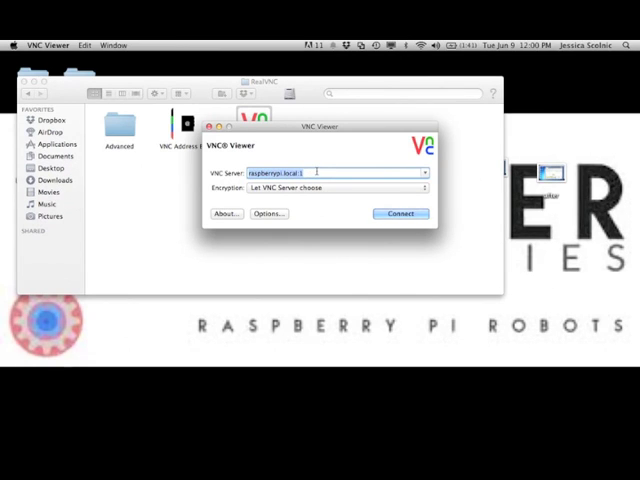
click(400, 212)
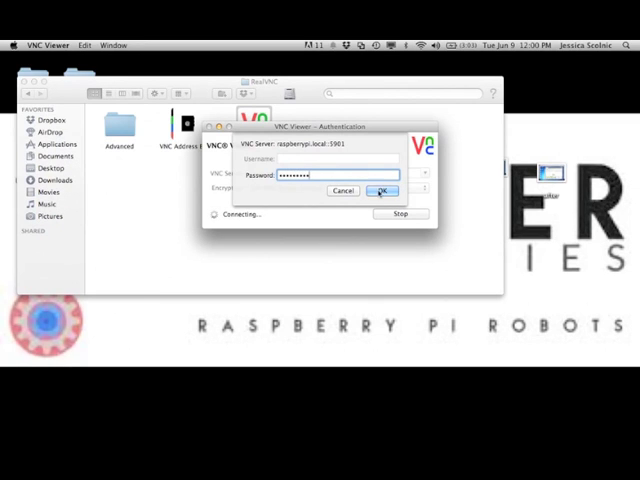
click(380, 192)
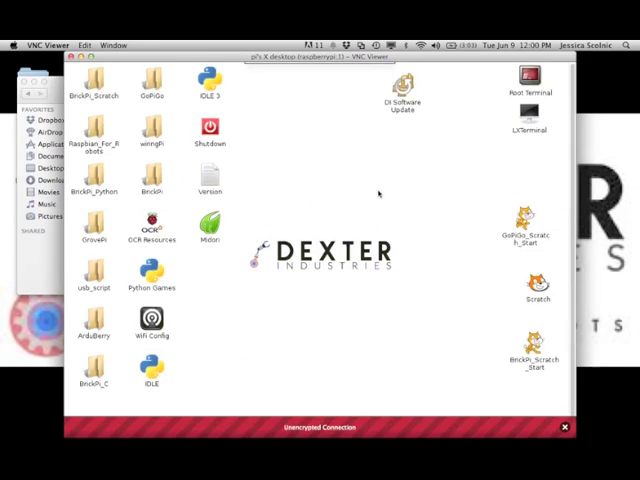